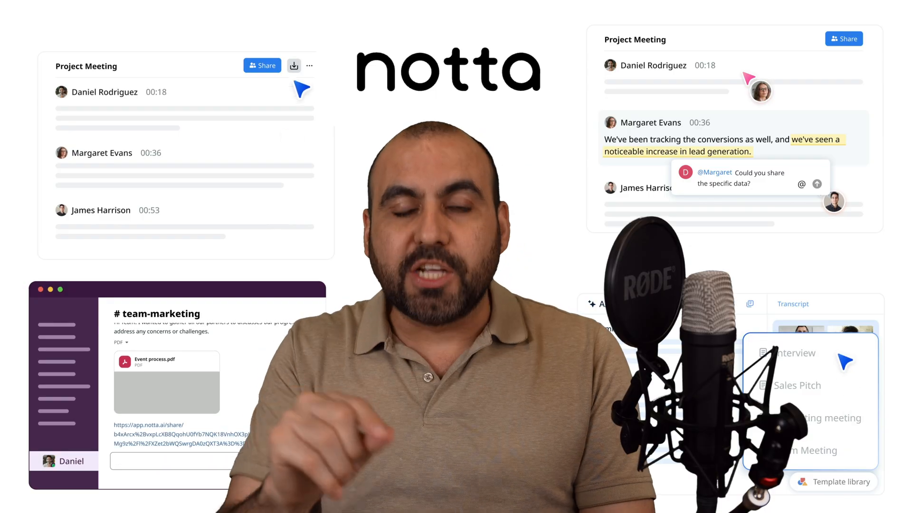
# Start a Google Meet instant meeting with Notta's record-online-meeting form ready
pyautogui.click(293, 65)
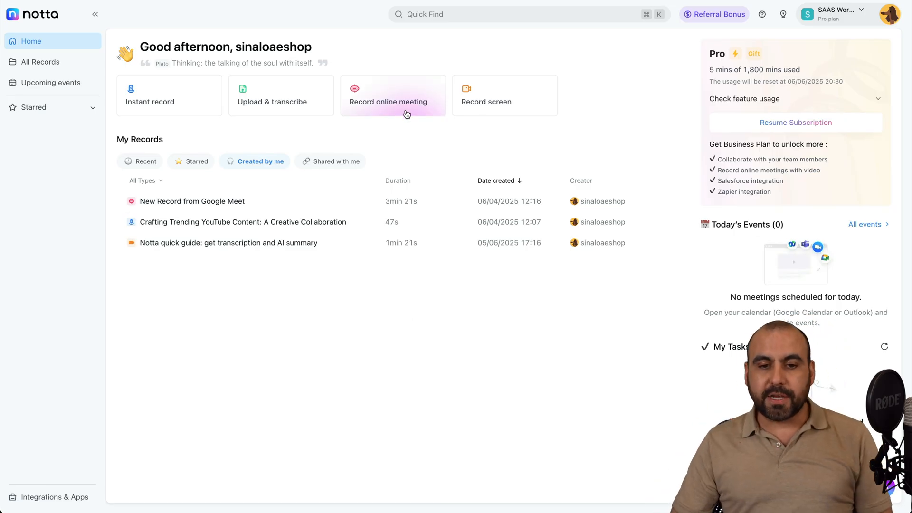
pyautogui.click(387, 102)
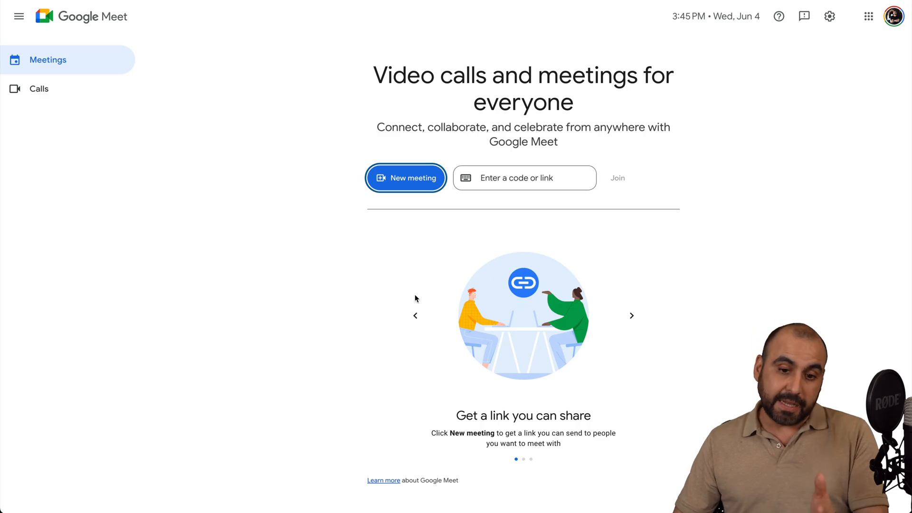
pyautogui.click(405, 177)
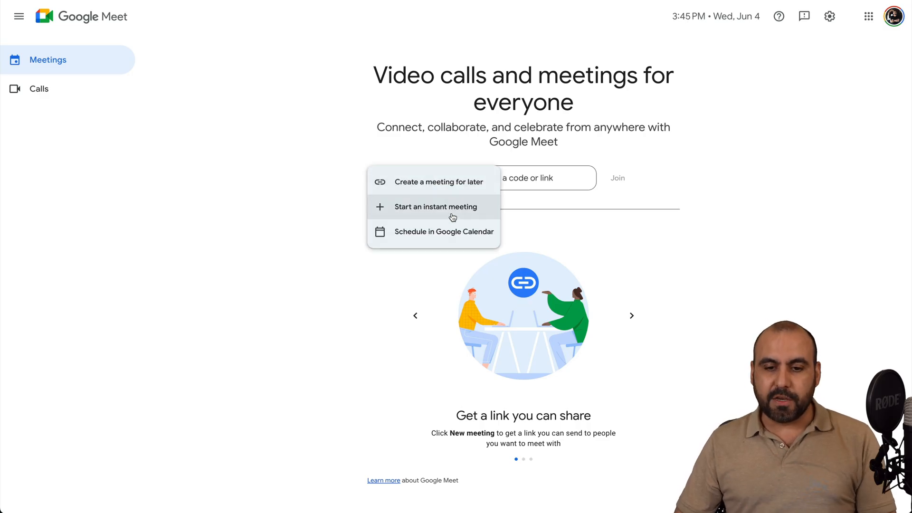
pyautogui.click(435, 206)
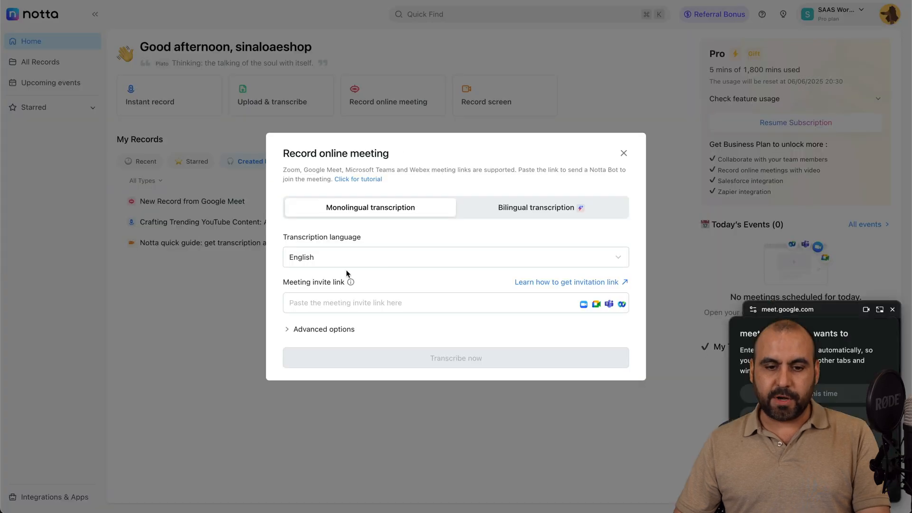
pyautogui.click(408, 302)
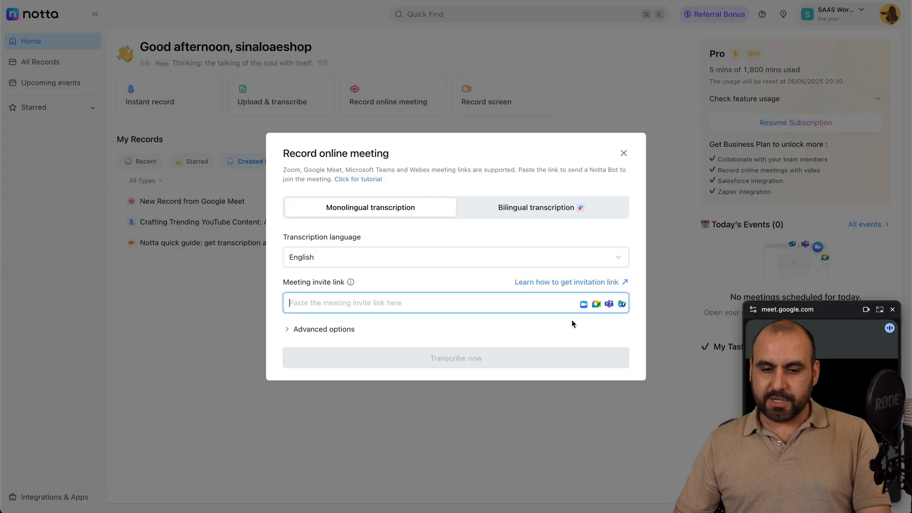
pyautogui.write('https://meet.google.com/oqr-zjdo-yys')
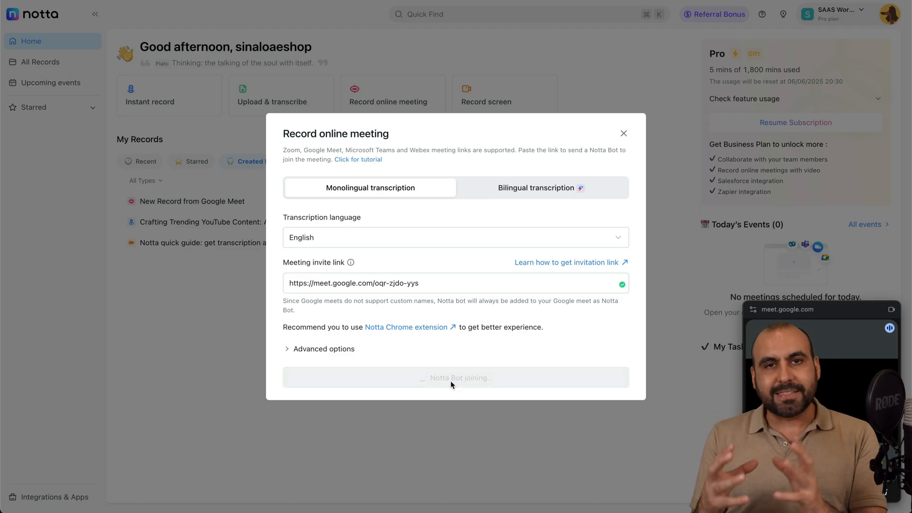
pyautogui.click(455, 377)
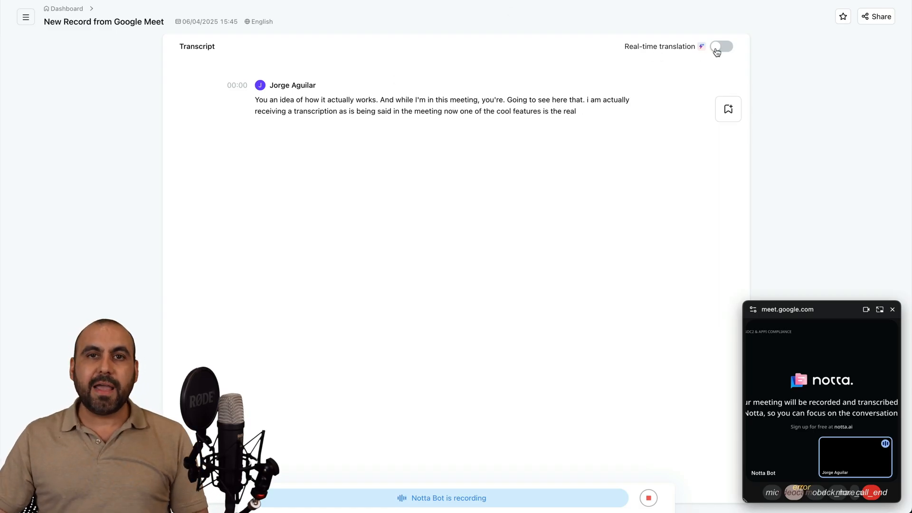
# Enable real-time translation of the live transcript into Spanish
pyautogui.click(721, 46)
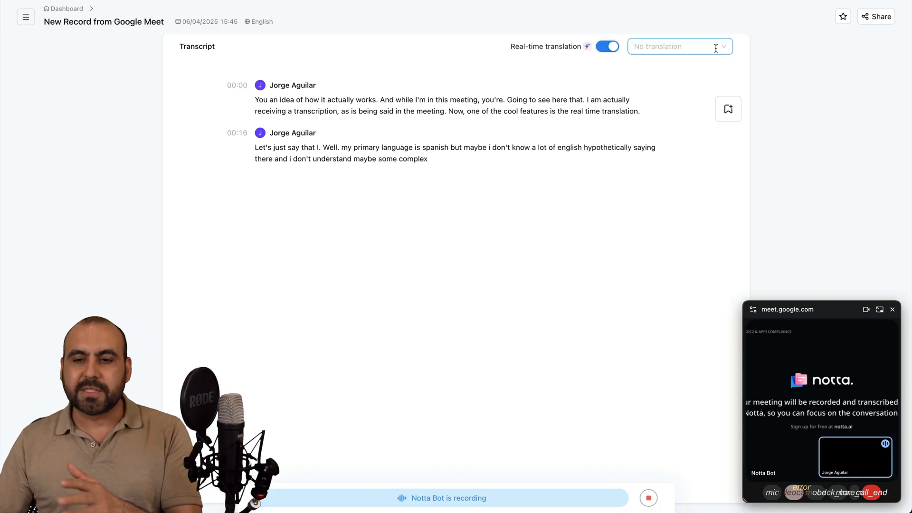
pyautogui.click(679, 47)
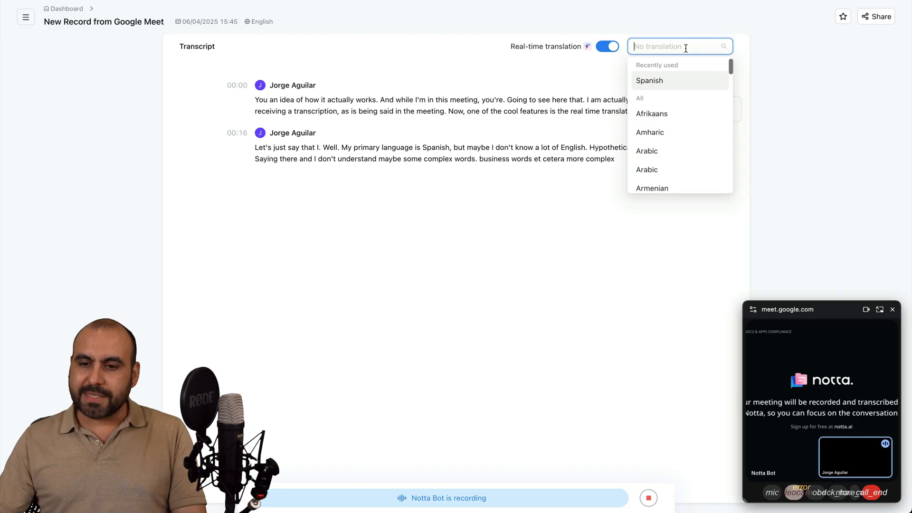
pyautogui.click(648, 80)
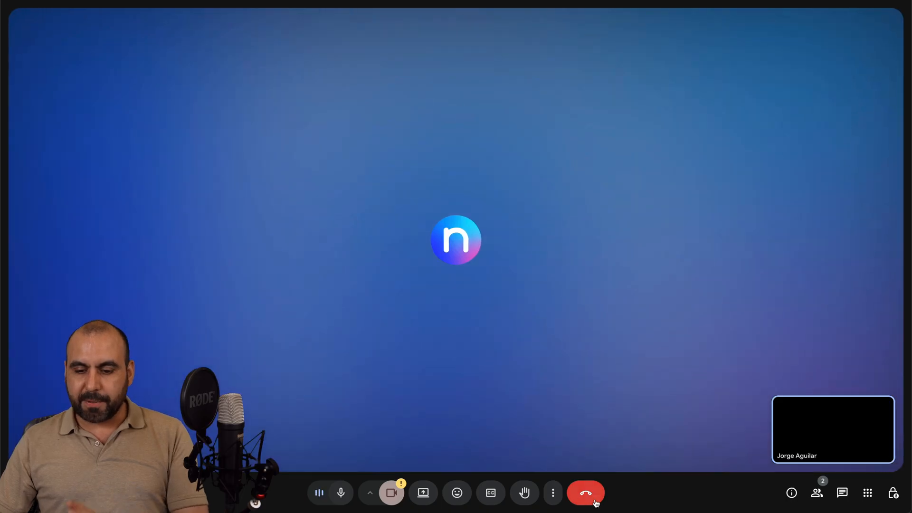
# Hang up and end the Google Meet call for everyone
pyautogui.click(586, 493)
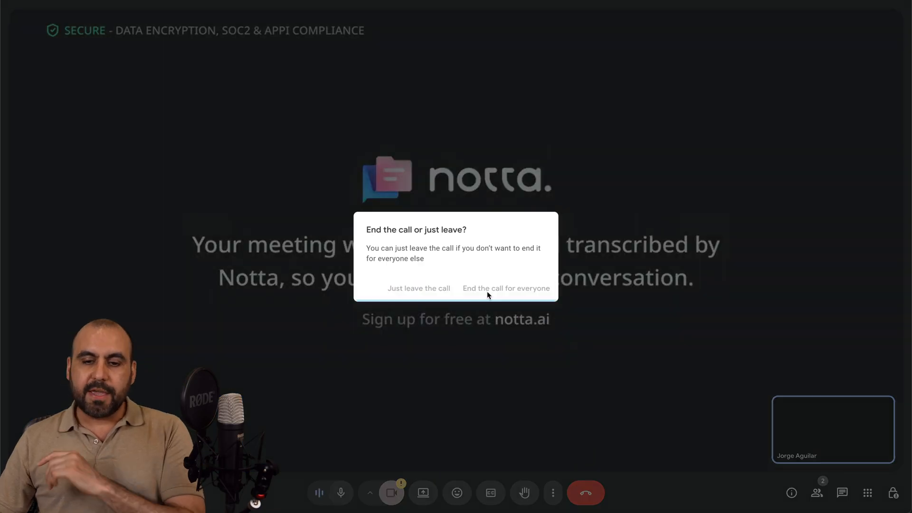
pyautogui.click(418, 287)
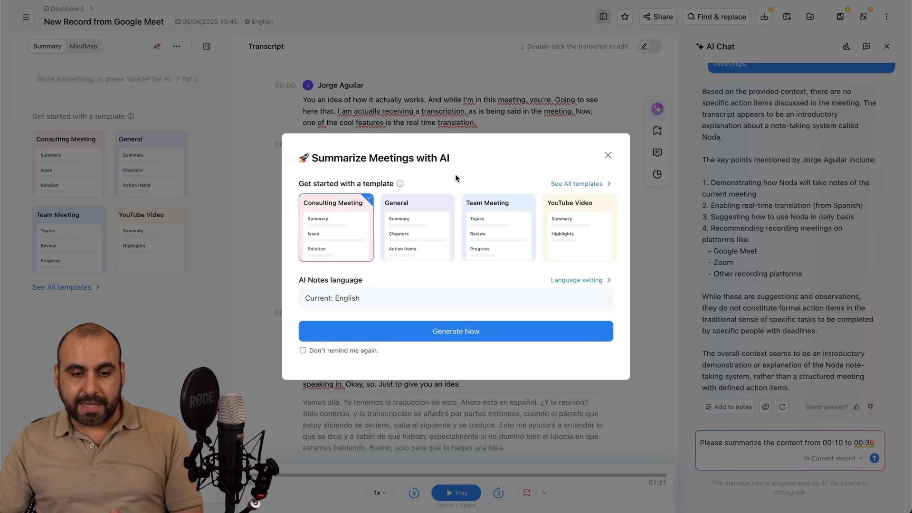
pyautogui.moveTo(556, 237)
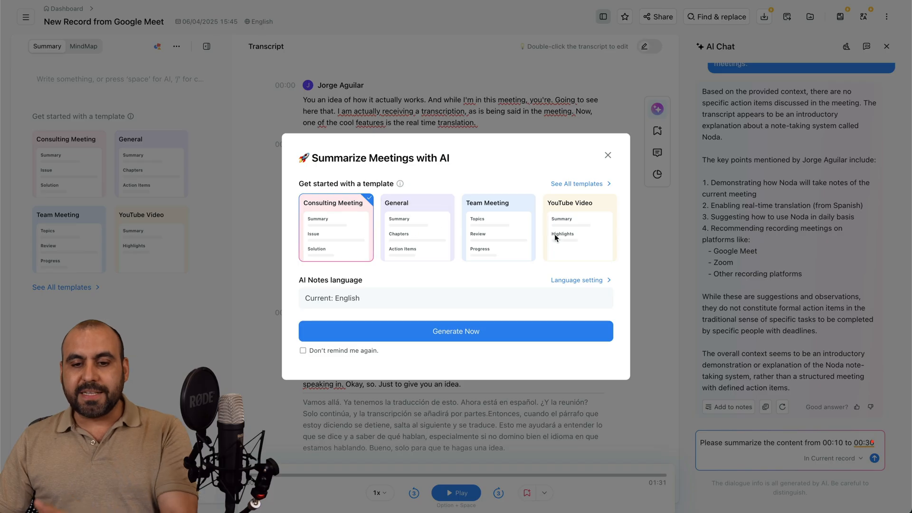
# Generate AI notes for the record using the Education Lecture template
pyautogui.click(577, 183)
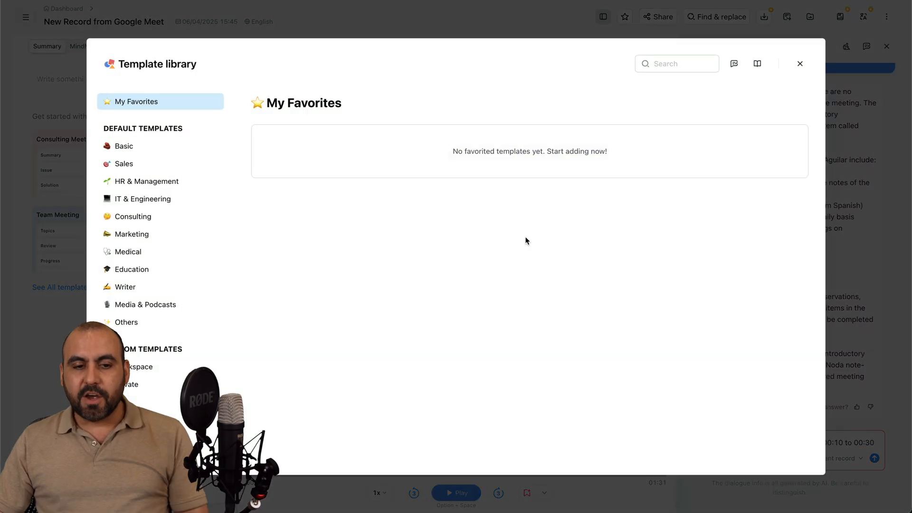
pyautogui.moveTo(512, 256)
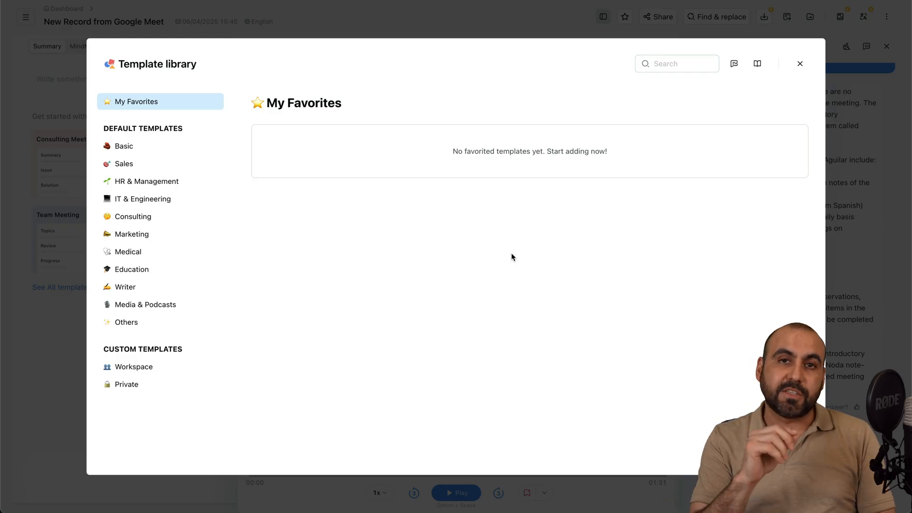
pyautogui.moveTo(131, 269)
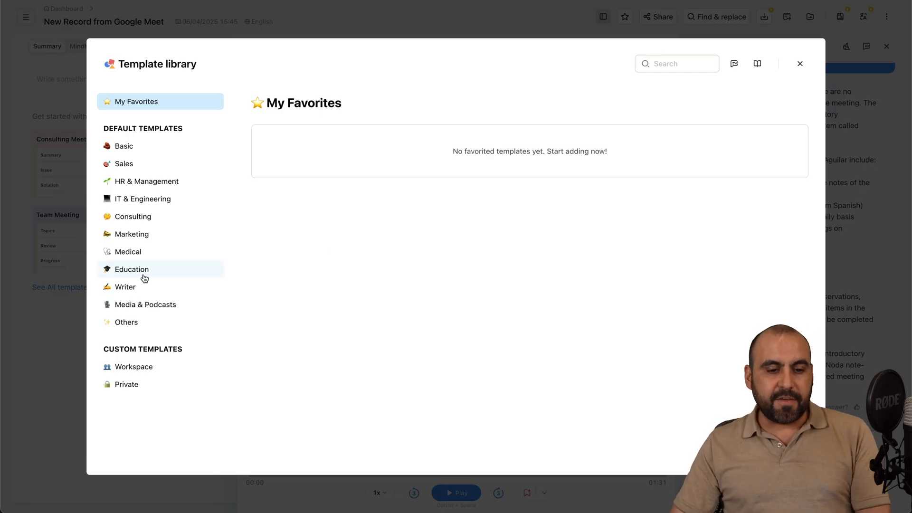
pyautogui.click(131, 269)
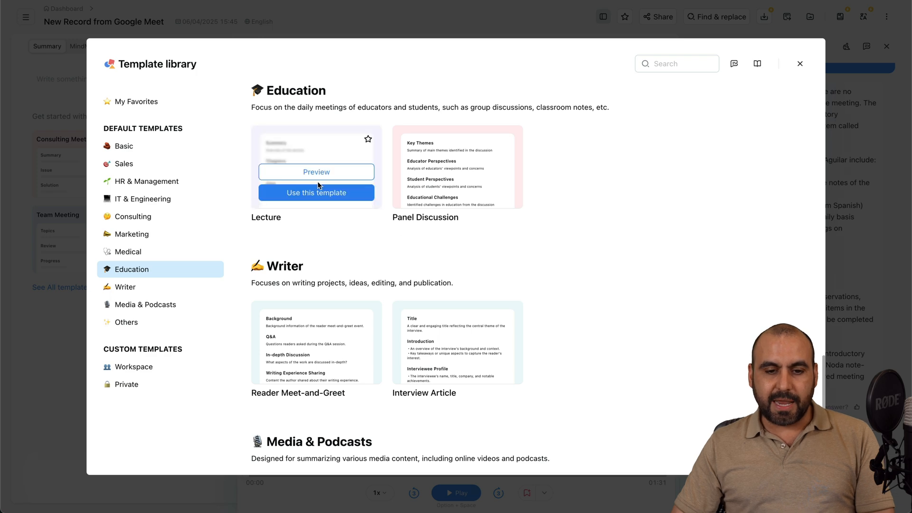
pyautogui.click(315, 193)
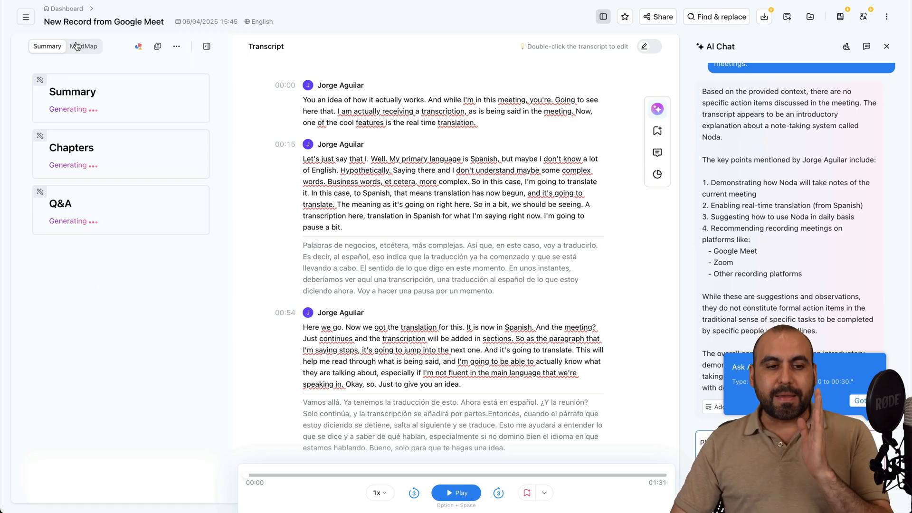
# View the finished notes as an enlarged mind map, then return to the written summary
pyautogui.click(83, 45)
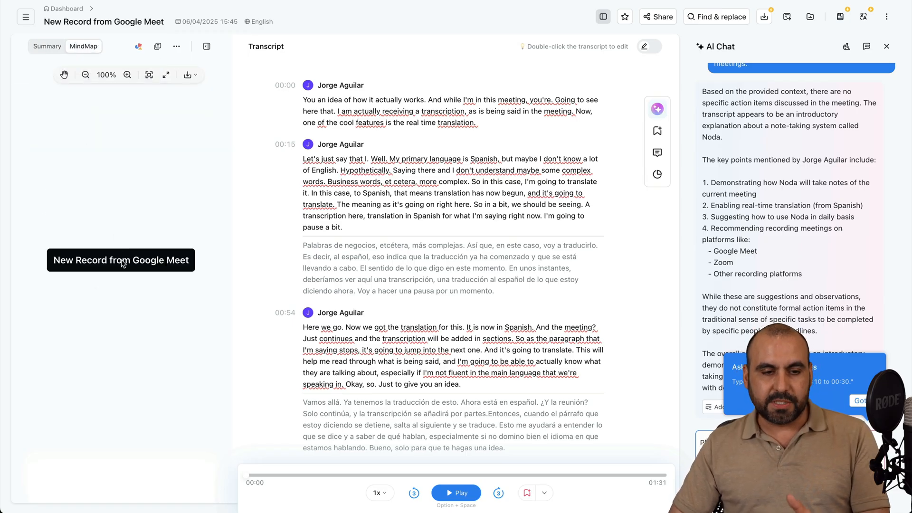
pyautogui.click(47, 45)
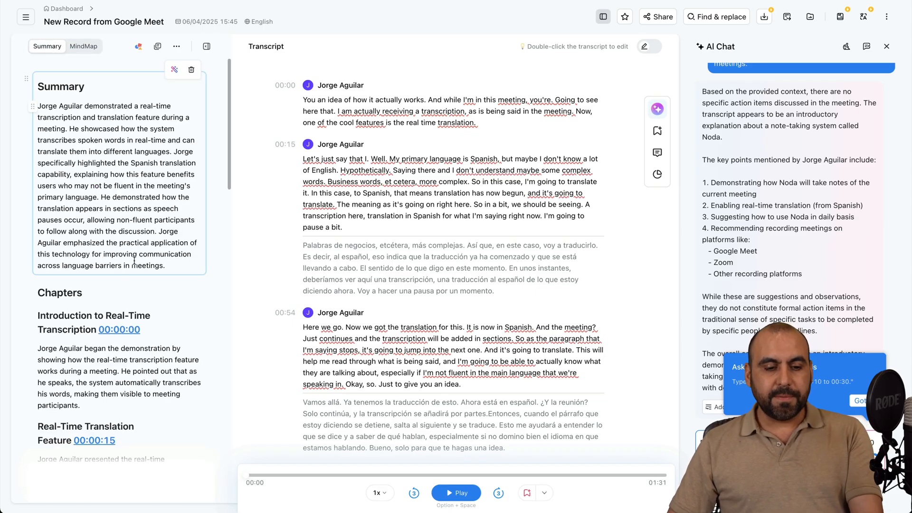
pyautogui.click(84, 46)
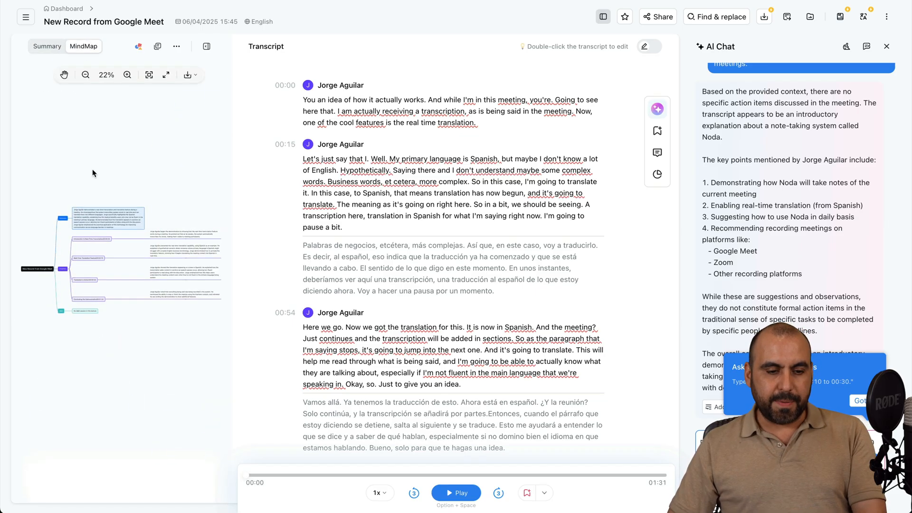
pyautogui.click(126, 74)
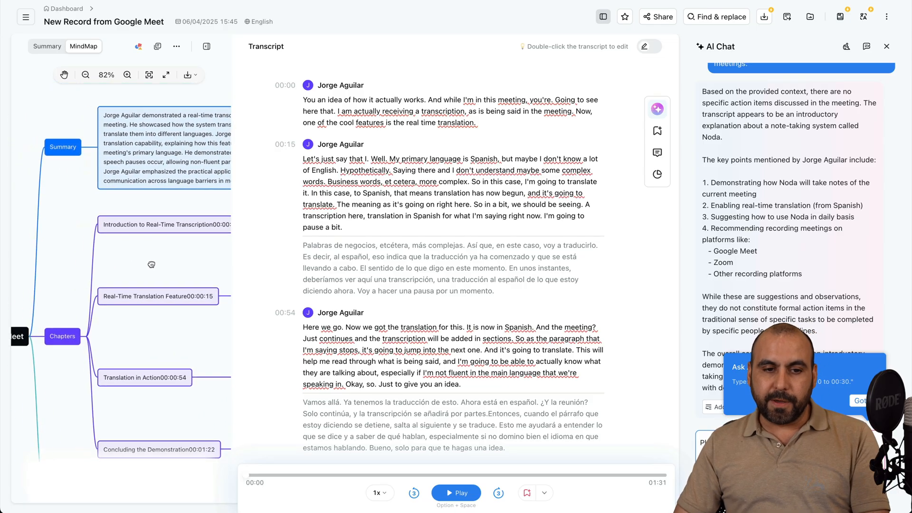
pyautogui.moveTo(166, 74)
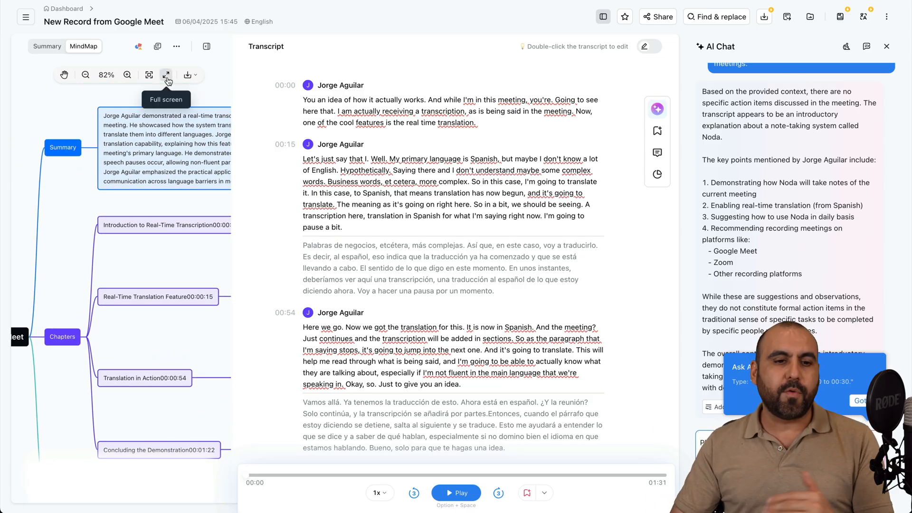
pyautogui.click(47, 45)
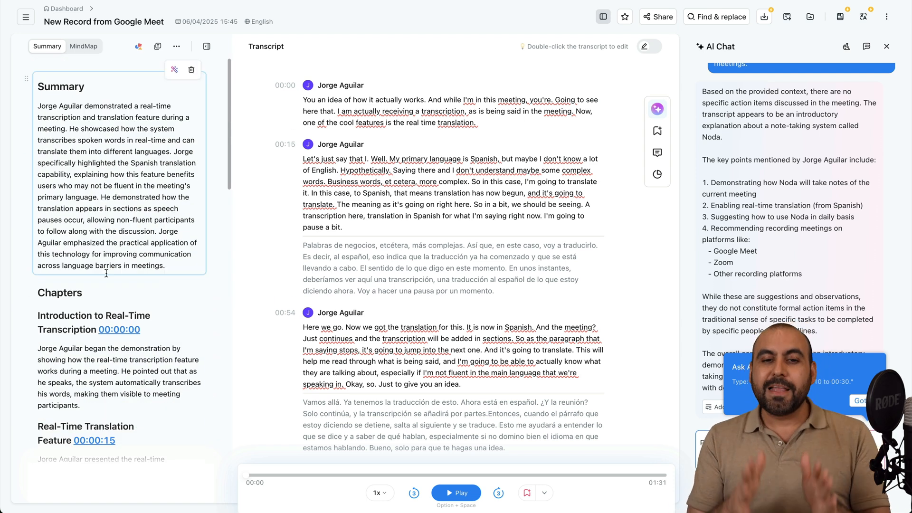
# Play the recording from the start and pause it a couple of seconds in
pyautogui.scroll(-3)
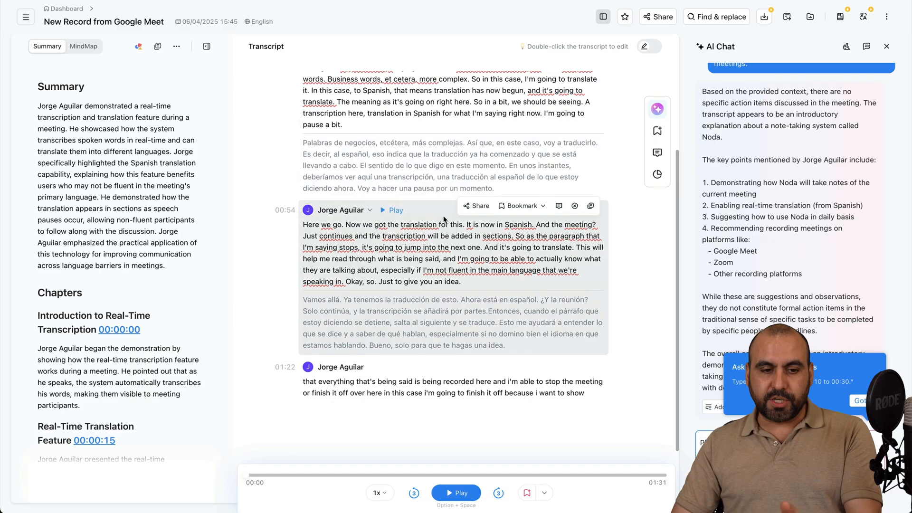
pyautogui.scroll(3)
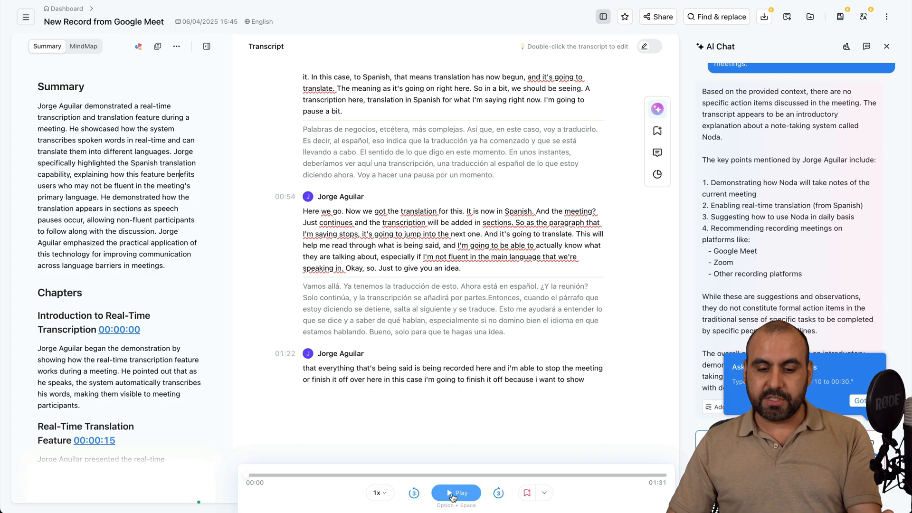
pyautogui.click(456, 493)
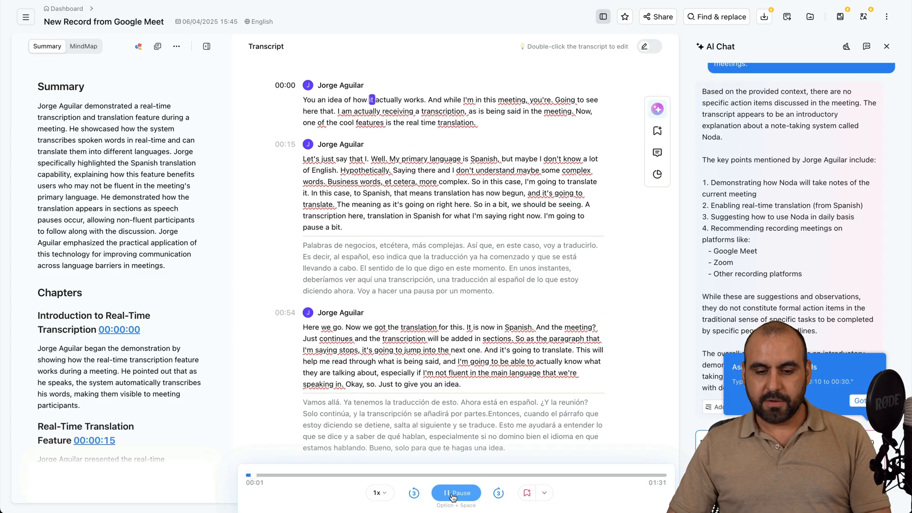
pyautogui.click(455, 493)
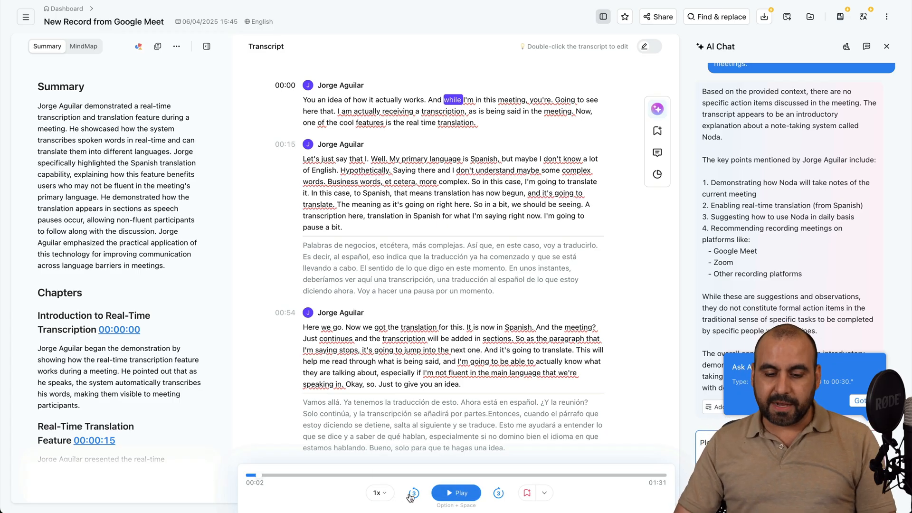
# Apply noise cancellation to the recording's audio from the playback options
pyautogui.click(379, 493)
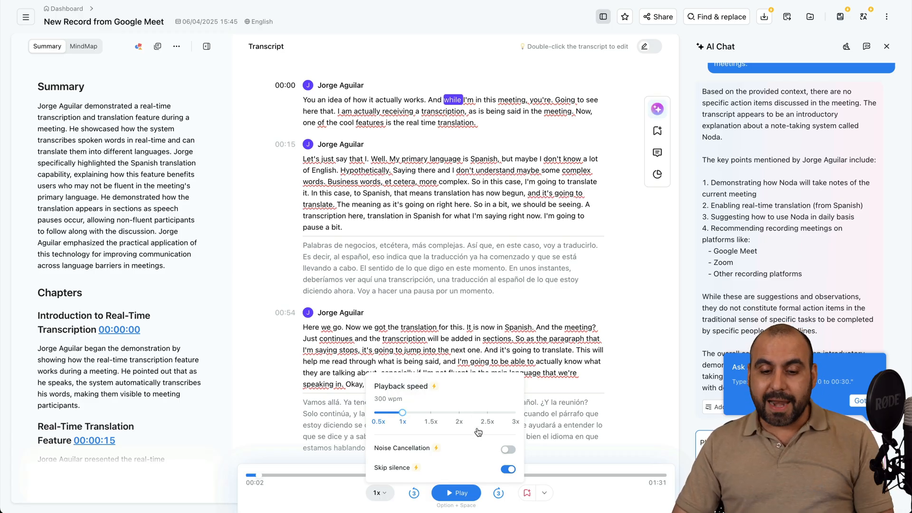
pyautogui.moveTo(506, 452)
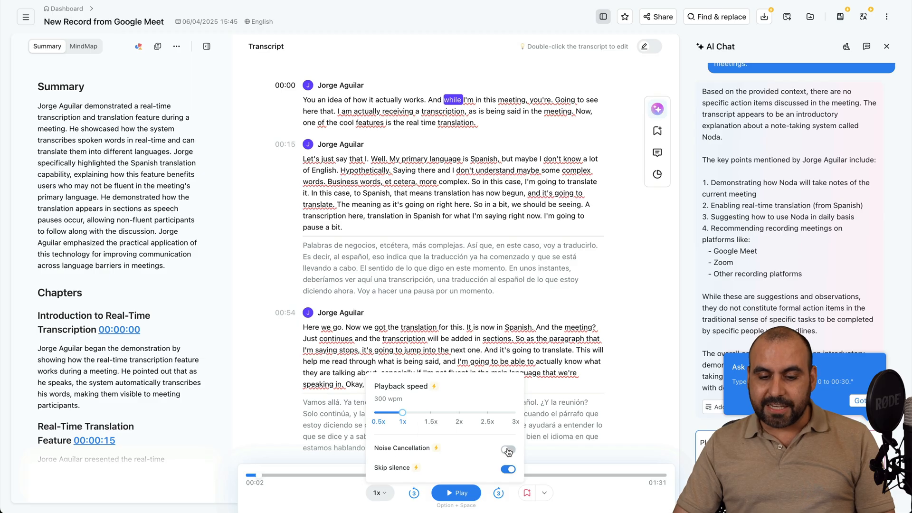
pyautogui.click(507, 449)
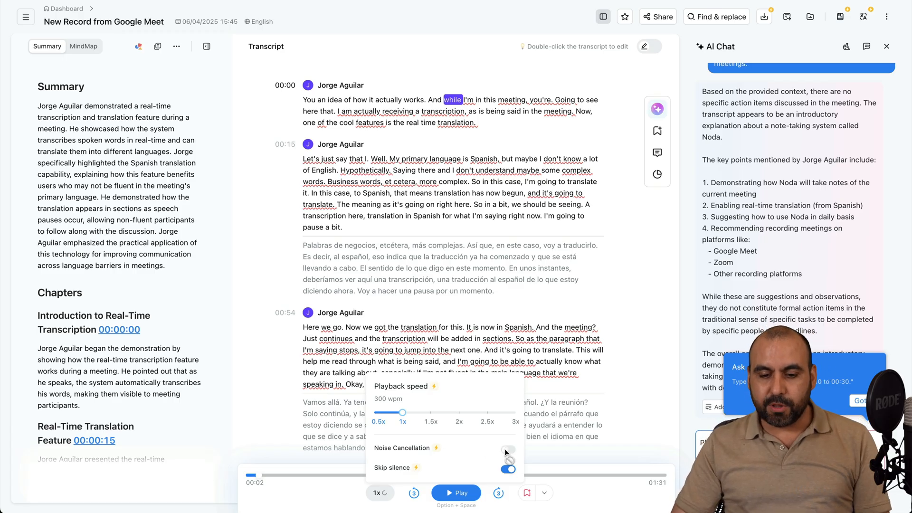
pyautogui.click(507, 449)
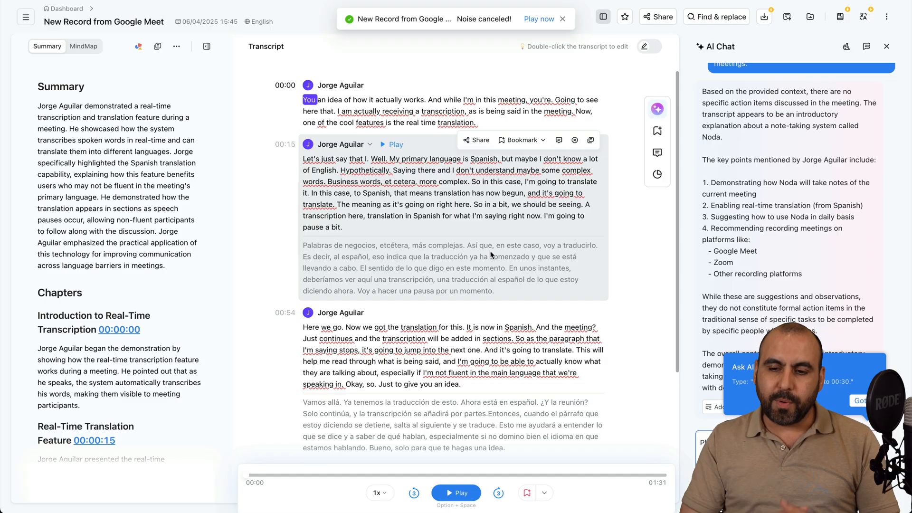
pyautogui.moveTo(506, 263)
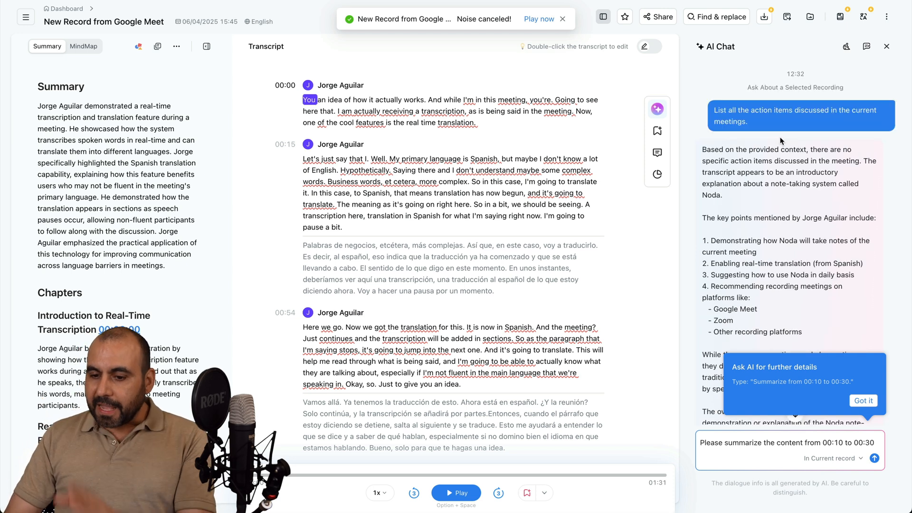
# Have AI Chat summarize 00:10–00:30 and dismiss the Add to Your Notes tip
pyautogui.scroll(-3)
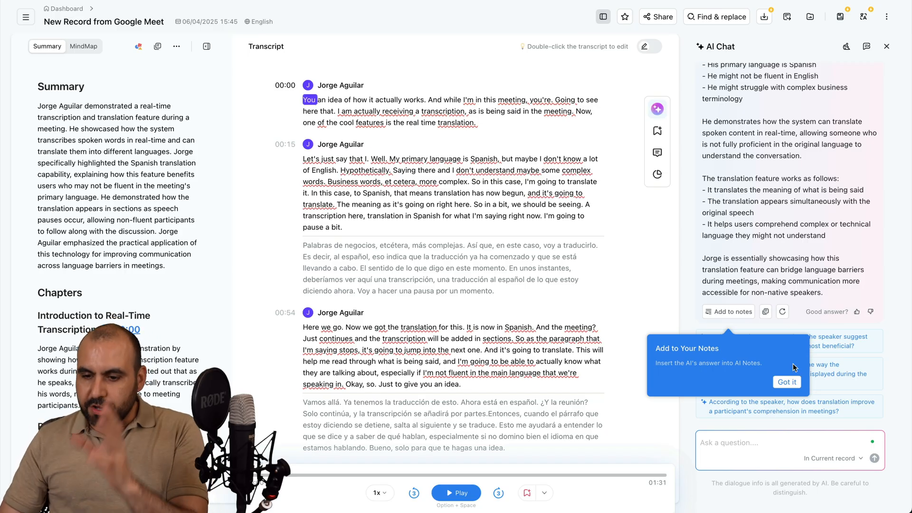
pyautogui.click(786, 382)
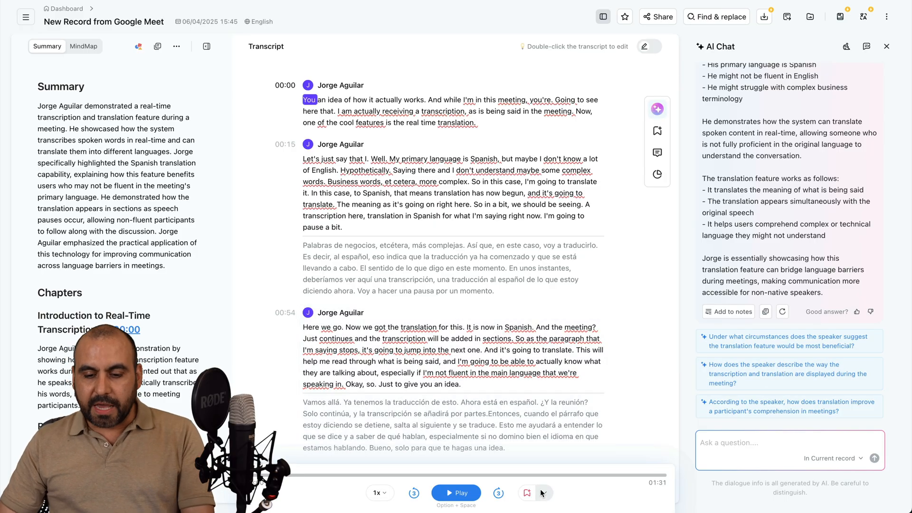
pyautogui.click(545, 493)
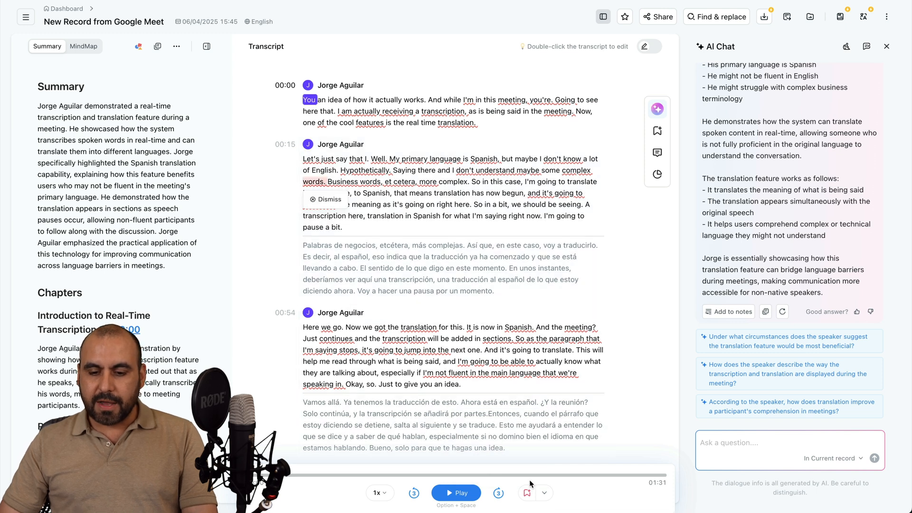
# Bookmark 00:00 of the recording with the note 'ahdkashdkjashdkjas'
pyautogui.click(657, 130)
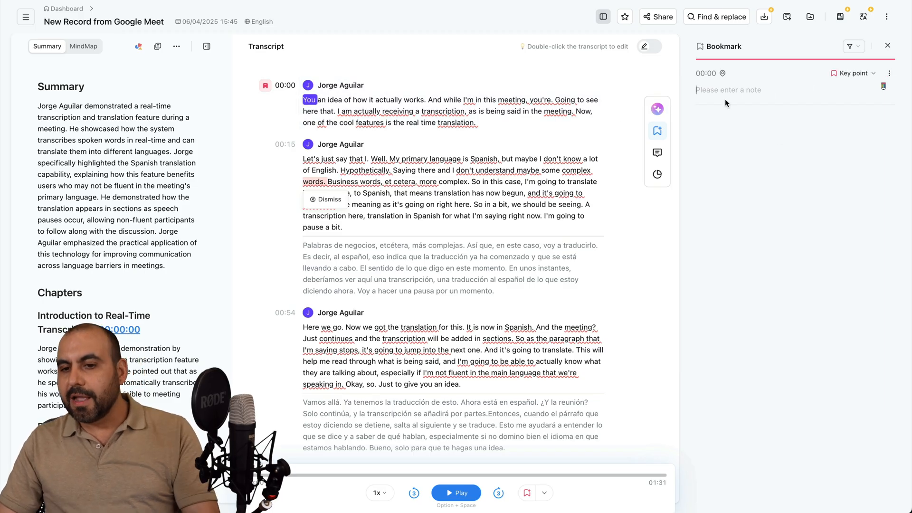
pyautogui.write('ahdkashdkjashdkjas')
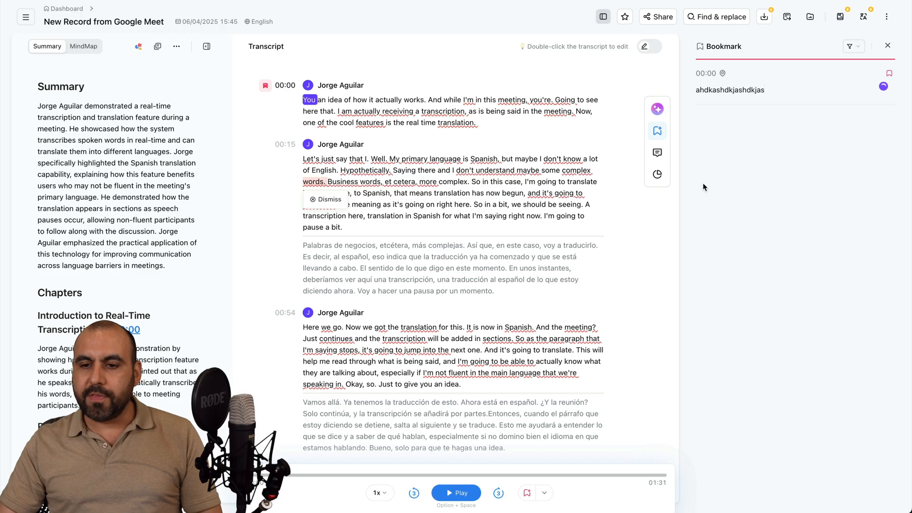
pyautogui.moveTo(682, 194)
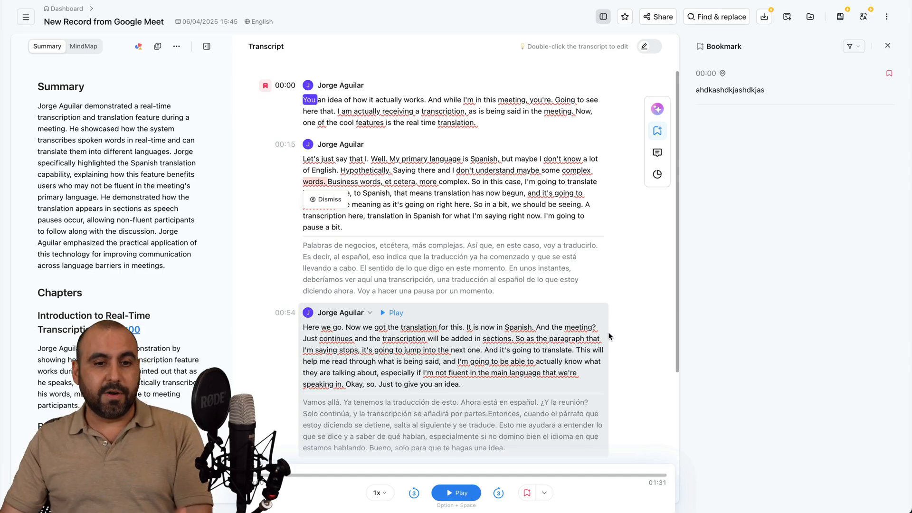
pyautogui.moveTo(665, 28)
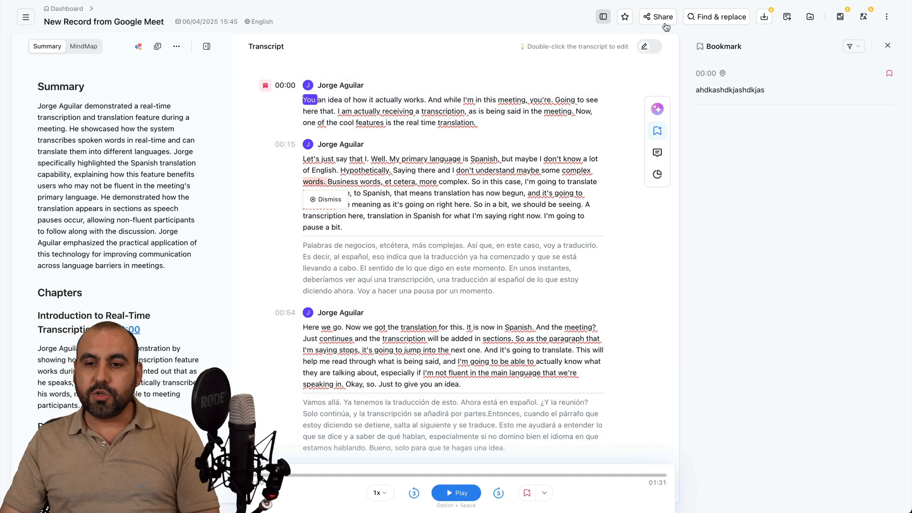
pyautogui.click(657, 16)
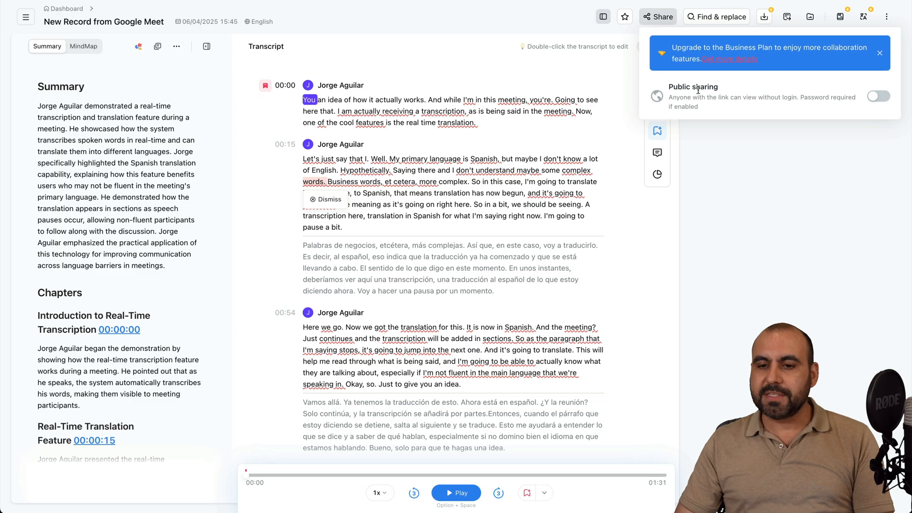
pyautogui.moveTo(802, 198)
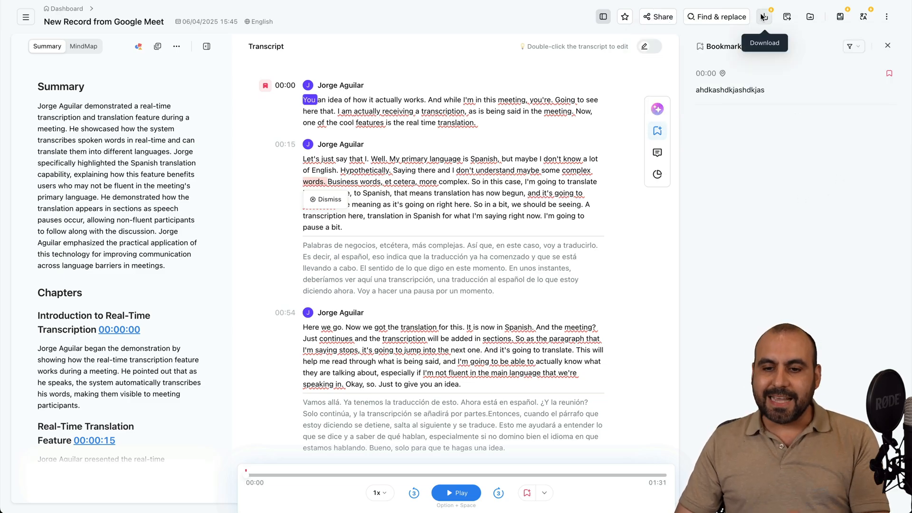
pyautogui.click(763, 16)
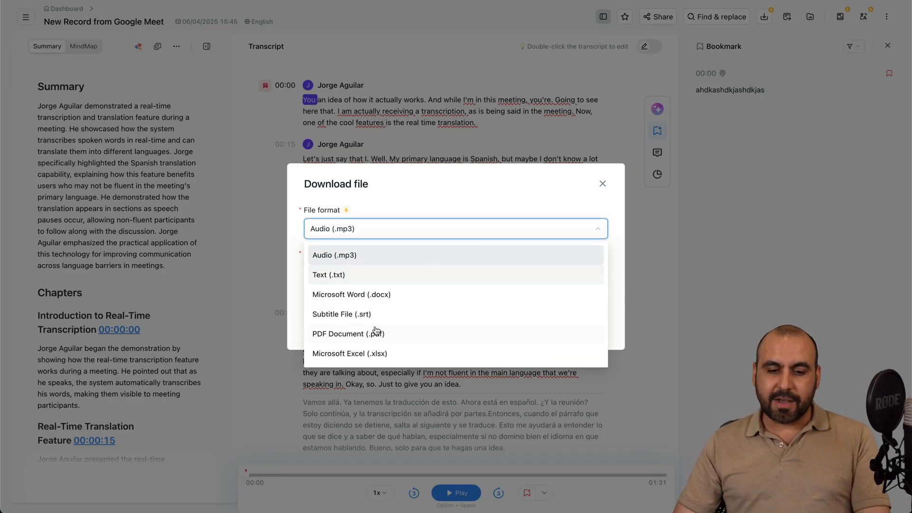
pyautogui.moveTo(387, 317)
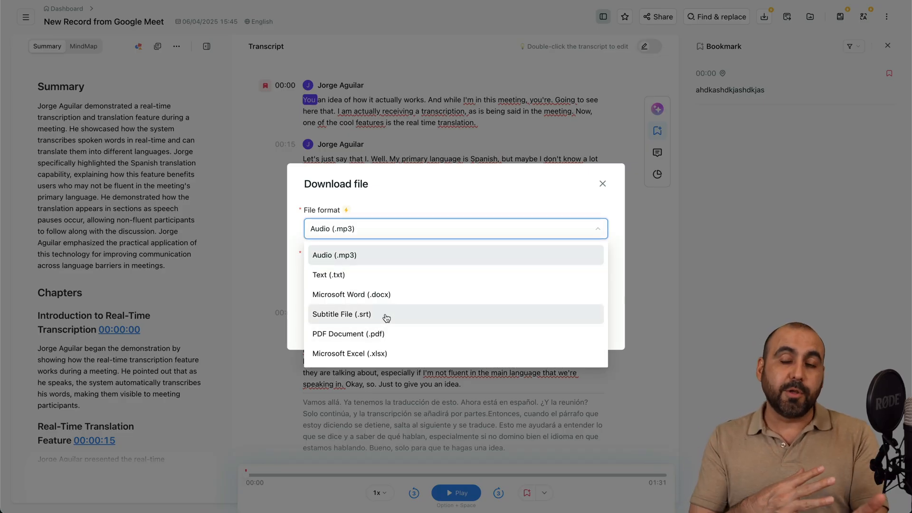
pyautogui.moveTo(637, 325)
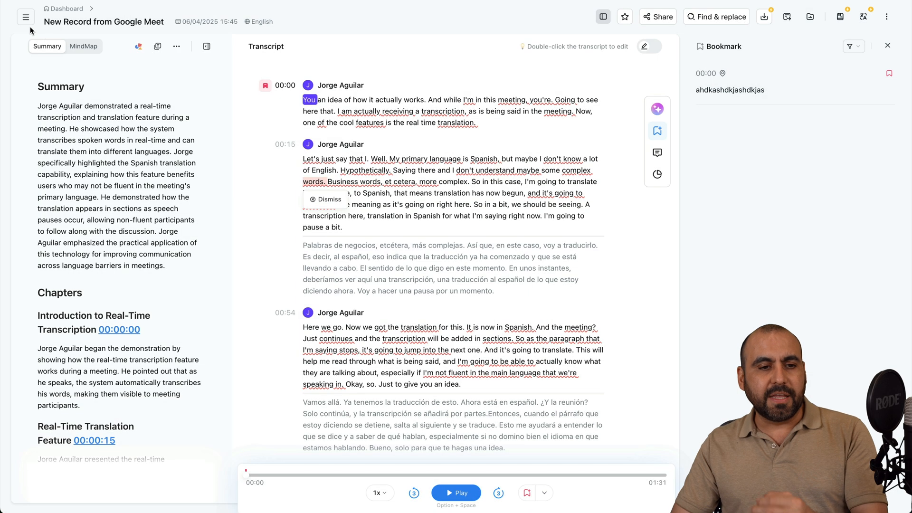
# Return to the Notta home dashboard where the new Google Meet record tops My Records
pyautogui.click(67, 9)
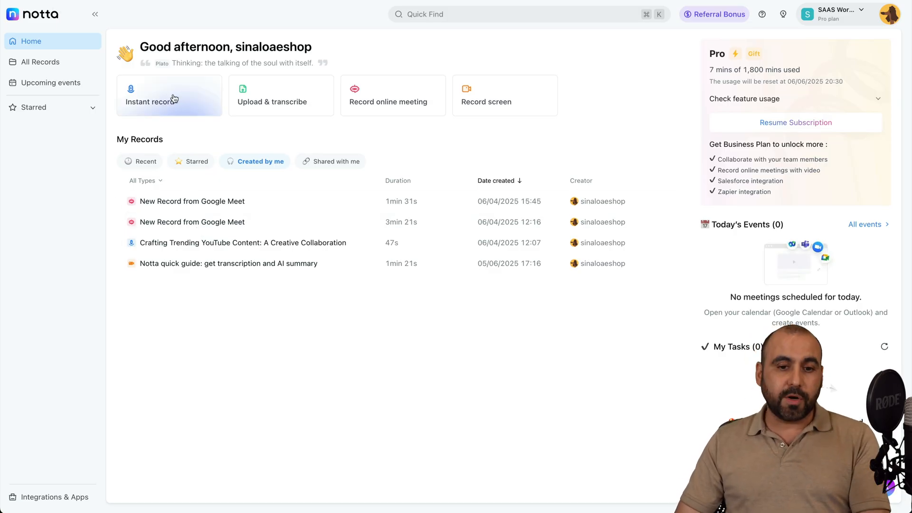
pyautogui.moveTo(281, 110)
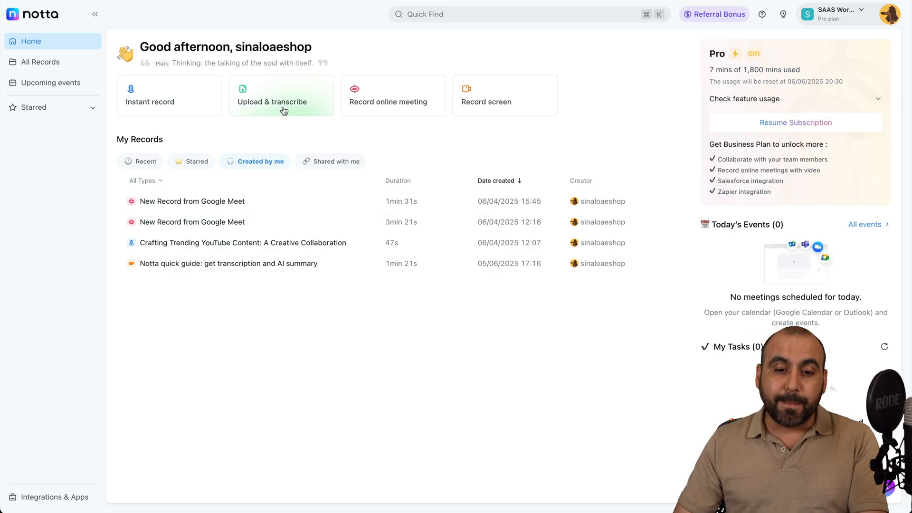
pyautogui.moveTo(493, 104)
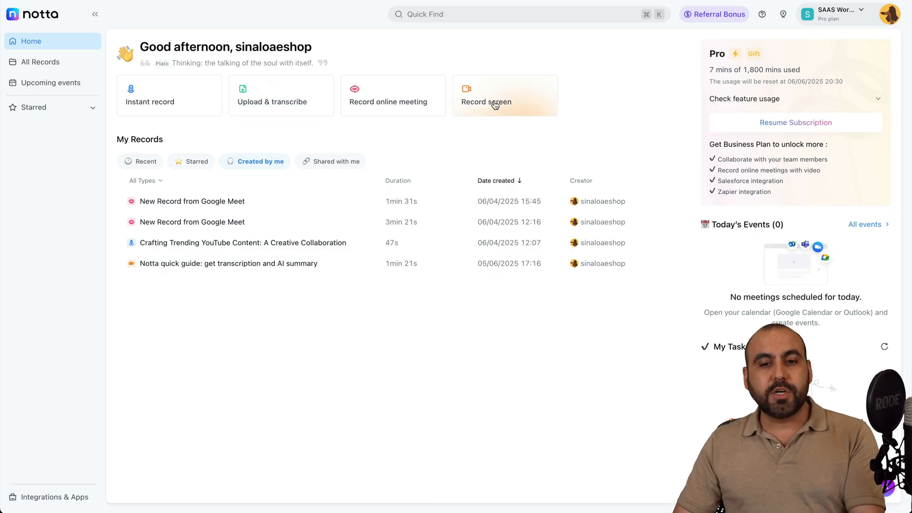
pyautogui.moveTo(476, 255)
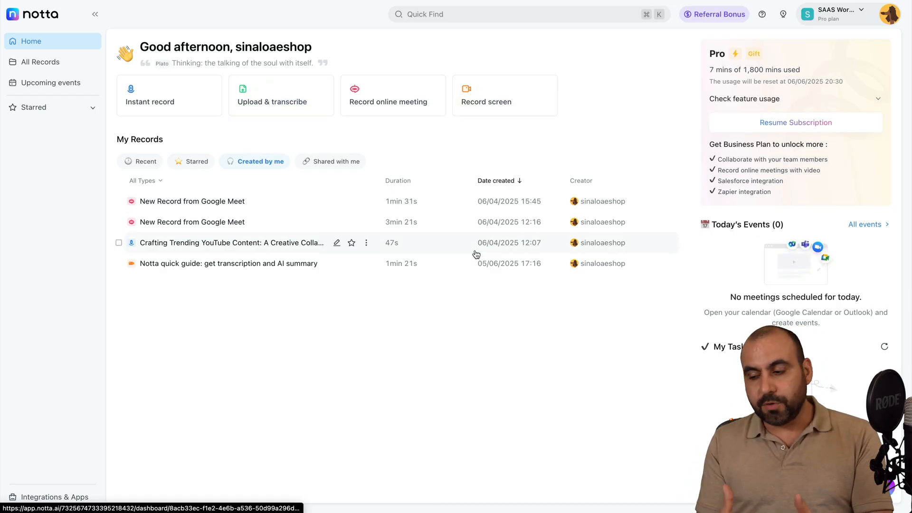